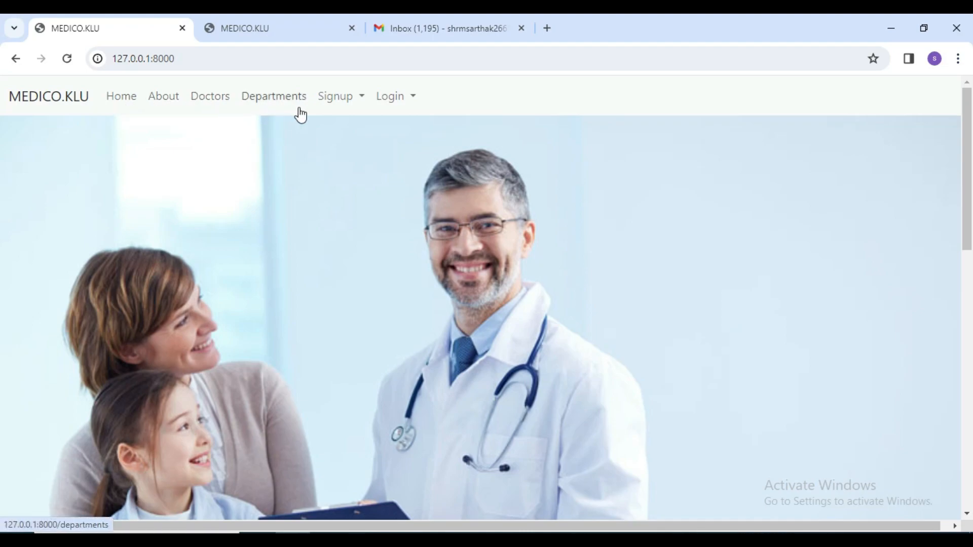
- Reveal the Doctor and Patient signup choices from the navbar Signup menu
{"action": "left_click", "coordinate": [391, 97]}
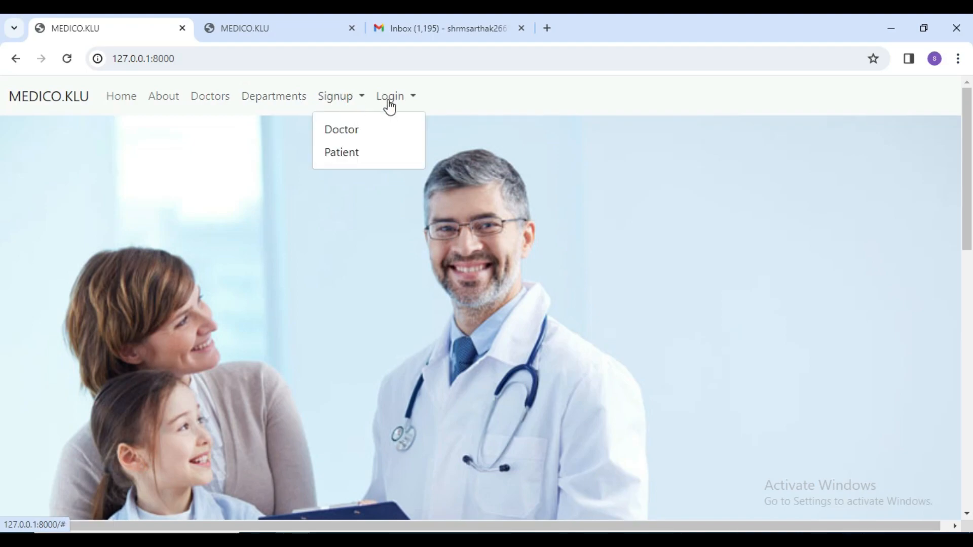
{"action": "left_click", "coordinate": [340, 96]}
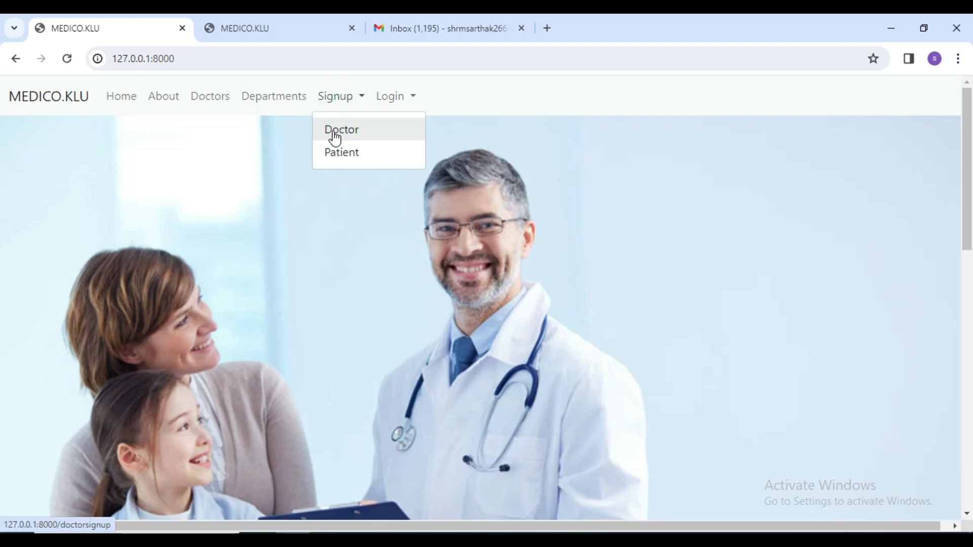
{"action": "mouse_move", "coordinate": [336, 133]}
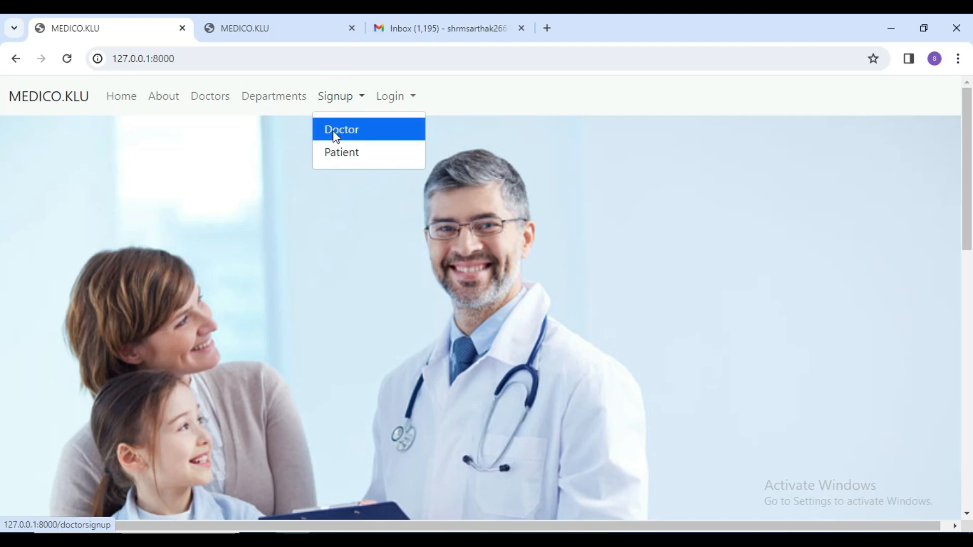
- Register a new Doctor account with an email and matching passwords
{"action": "left_click", "coordinate": [342, 130]}
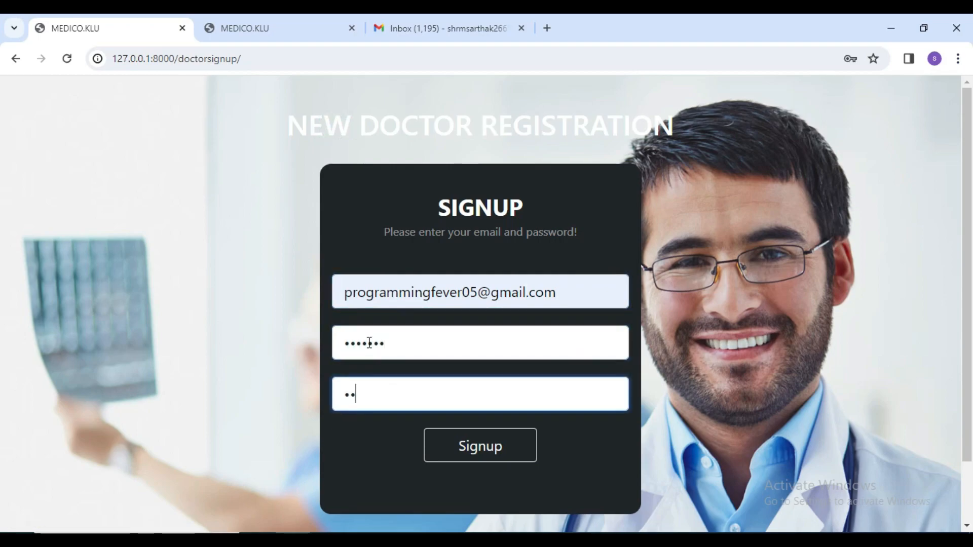
{"action": "type", "text": "•••••"}
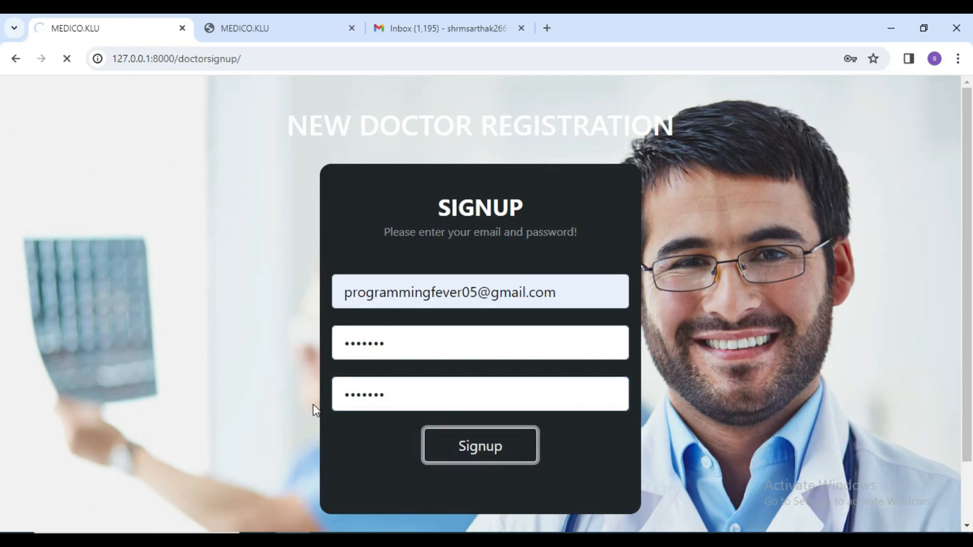
{"action": "left_click", "coordinate": [480, 446]}
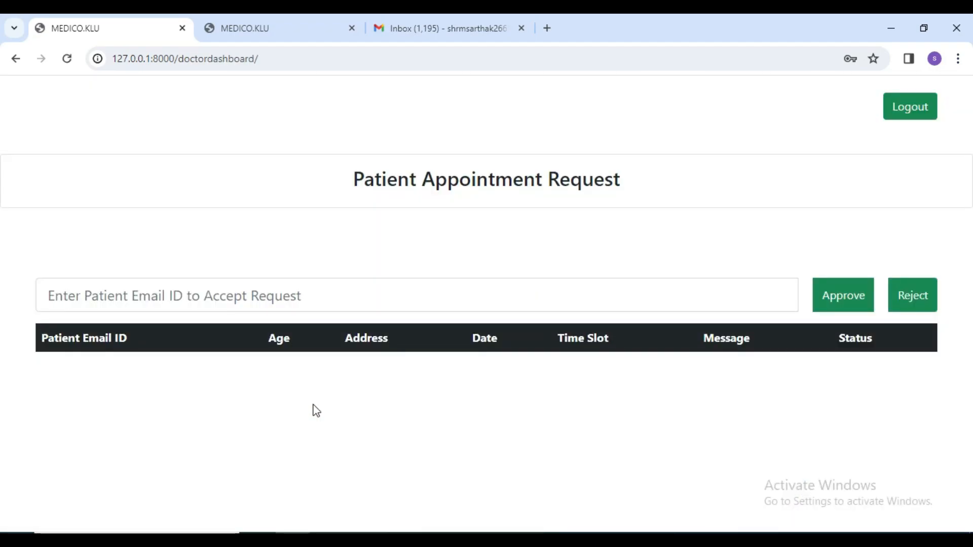
{"action": "mouse_move", "coordinate": [195, 184]}
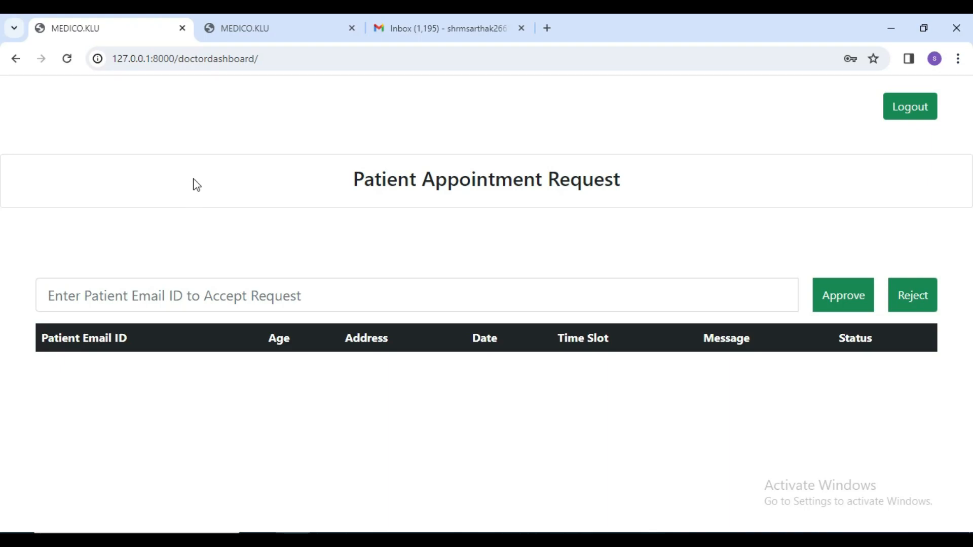
{"action": "mouse_move", "coordinate": [336, 104]}
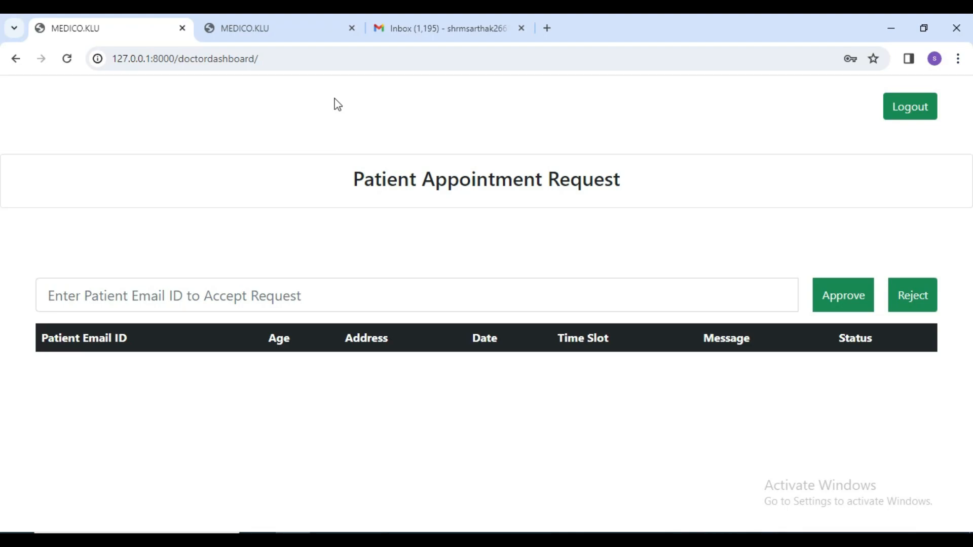
{"action": "mouse_move", "coordinate": [278, 284]}
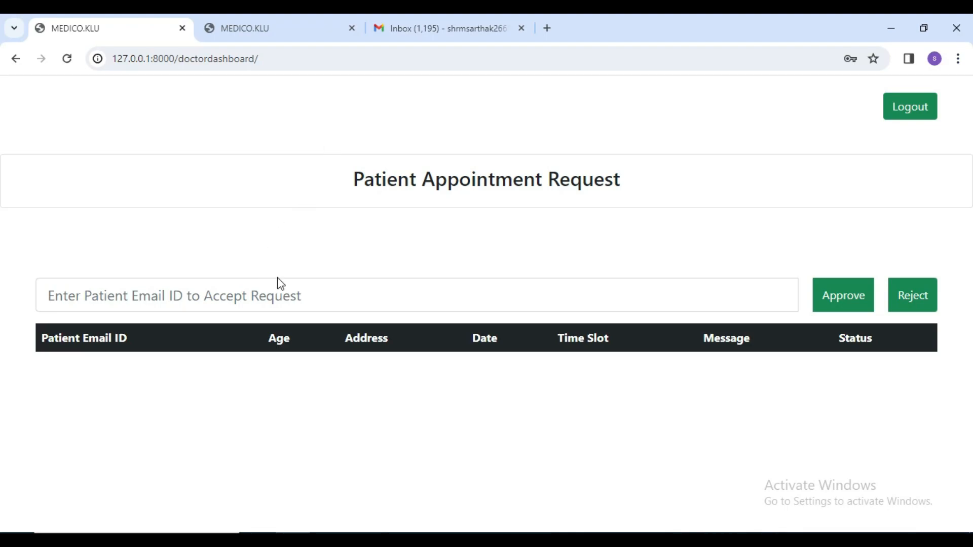
- Review the empty Patient Appointment Request table on the doctor dashboard
{"action": "left_click", "coordinate": [244, 296]}
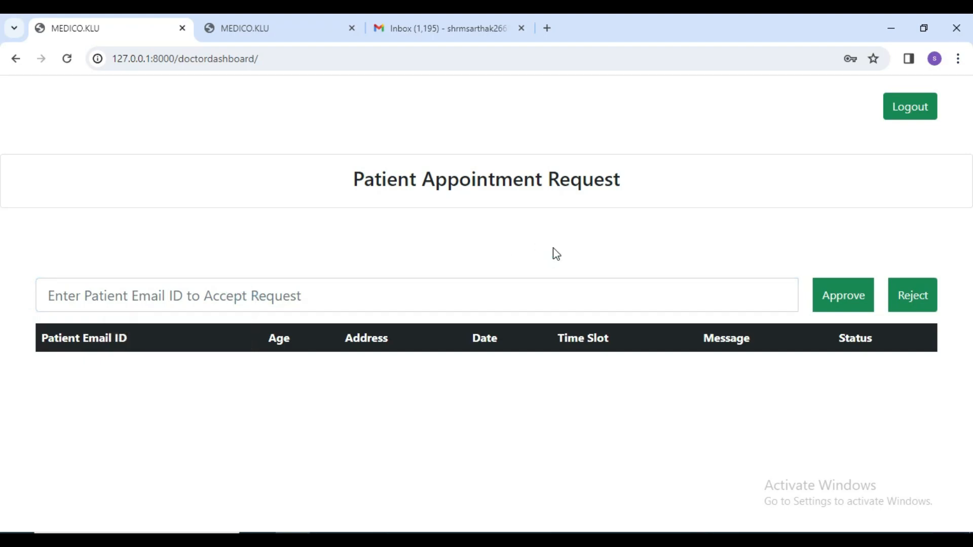
{"action": "mouse_move", "coordinate": [553, 254]}
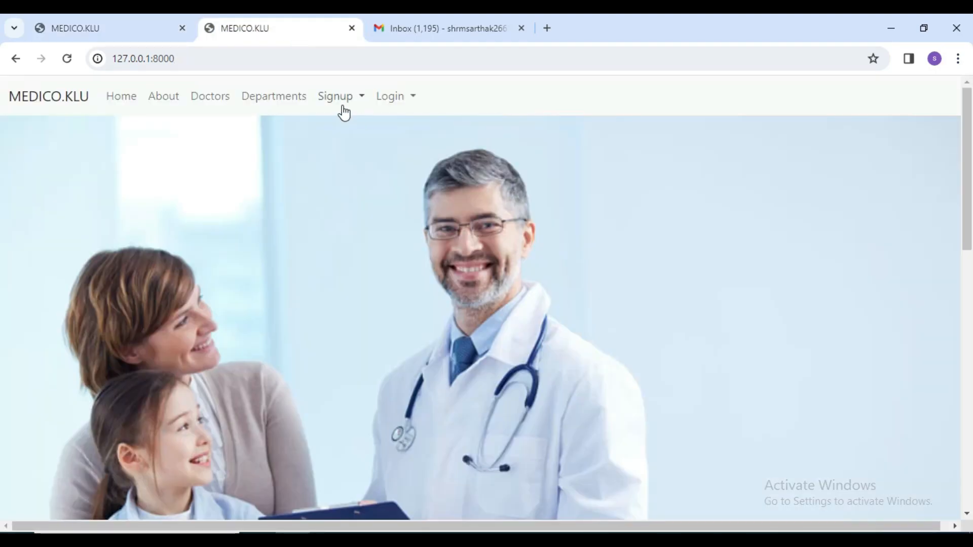
- Register a new Patient account so the Consultation booking form appears
{"action": "left_click", "coordinate": [336, 95]}
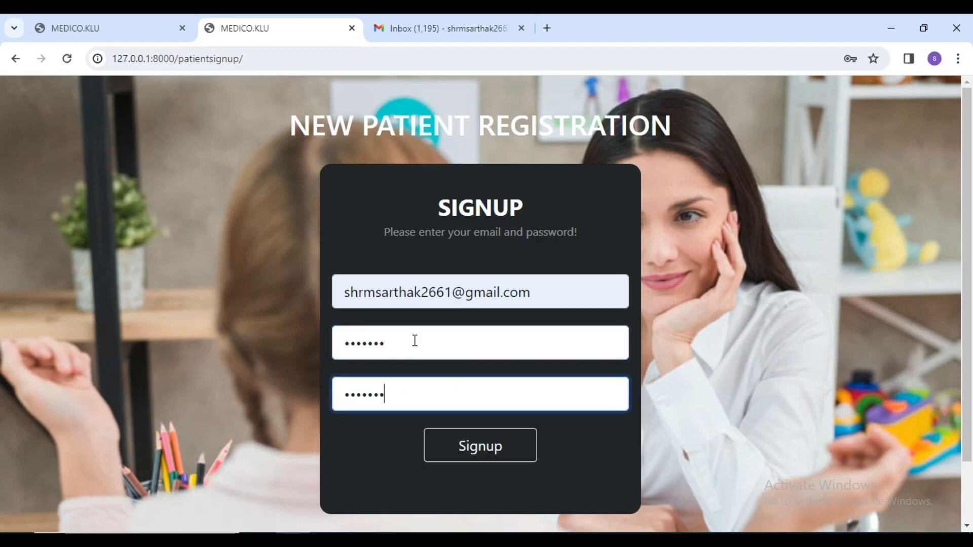
{"action": "left_click", "coordinate": [480, 446]}
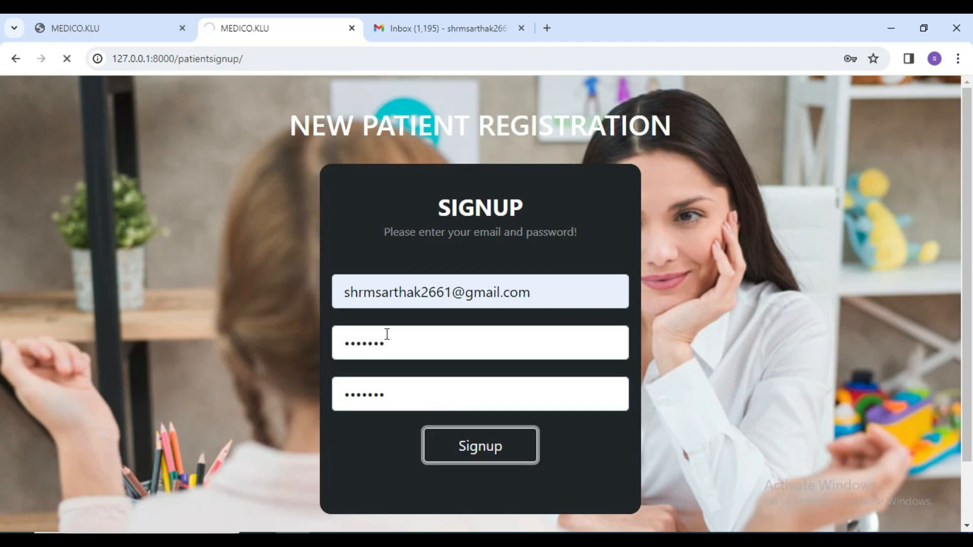
{"action": "left_click", "coordinate": [481, 445]}
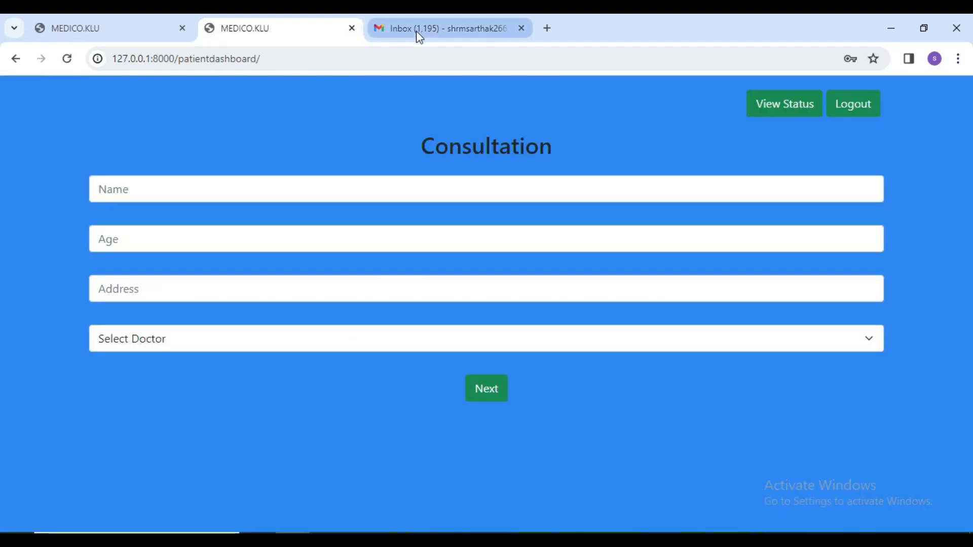
- Read the 'Thanks to be a part of MEDICO' welcome email in Gmail, then return to the Consultation form
{"action": "left_click", "coordinate": [430, 29]}
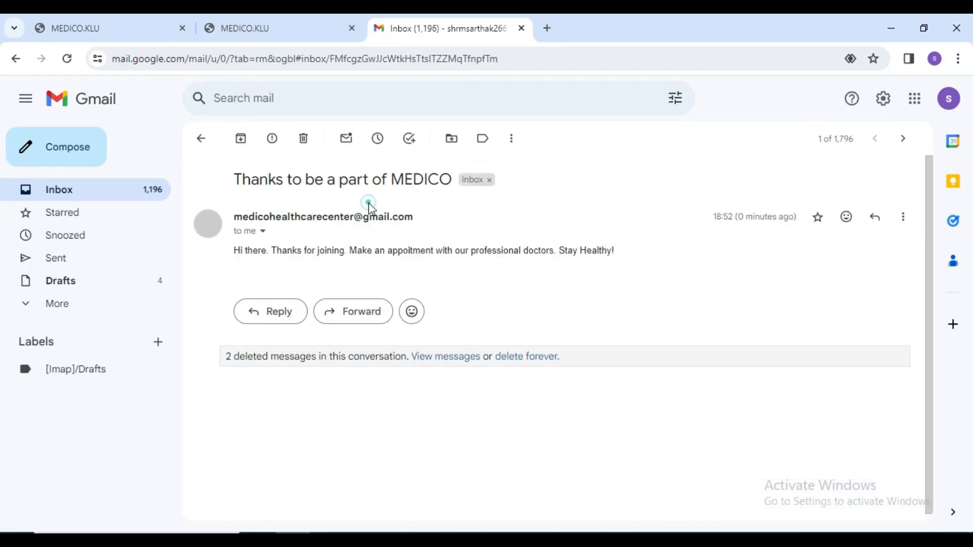
{"action": "left_click_drag", "start_coordinate": [246, 250], "coordinate": [402, 250]}
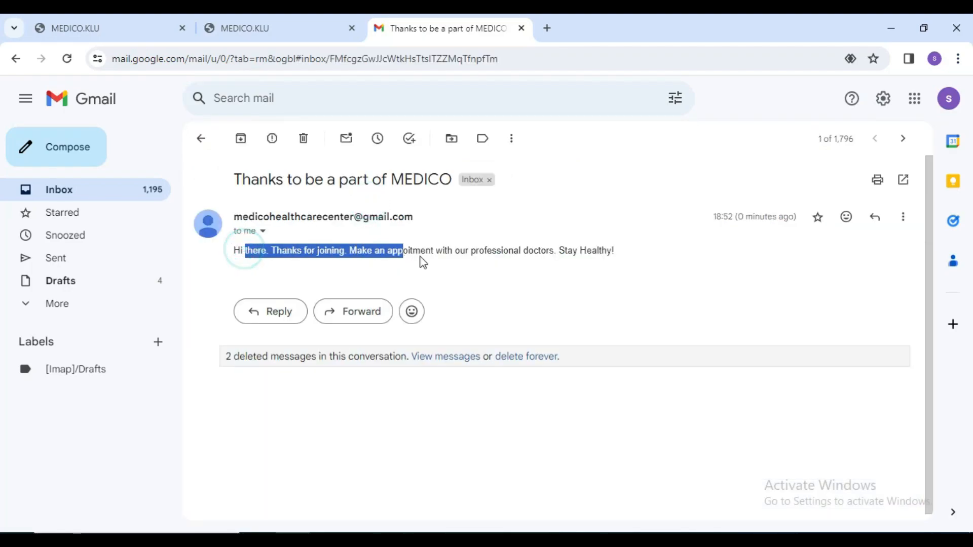
{"action": "left_click_drag", "start_coordinate": [403, 255], "coordinate": [584, 253]}
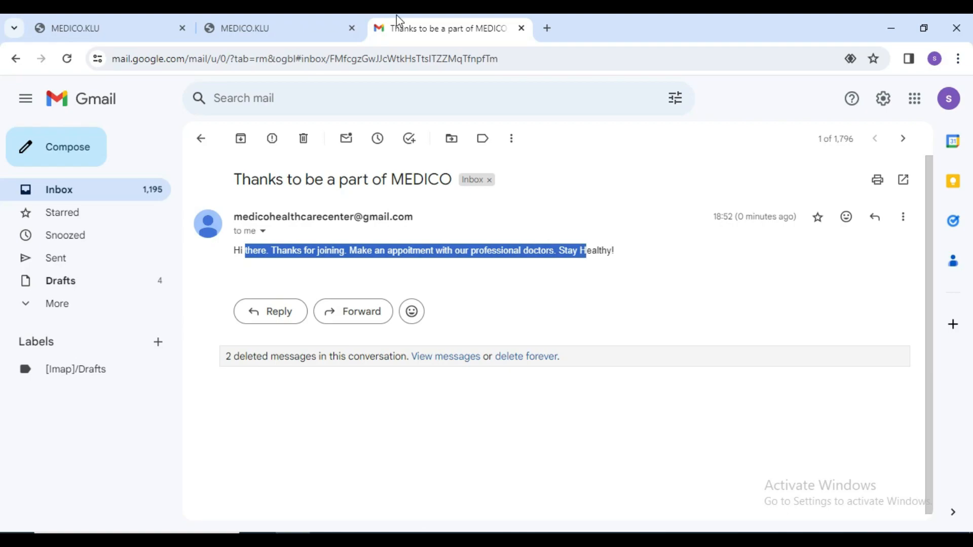
{"action": "left_click", "coordinate": [253, 28]}
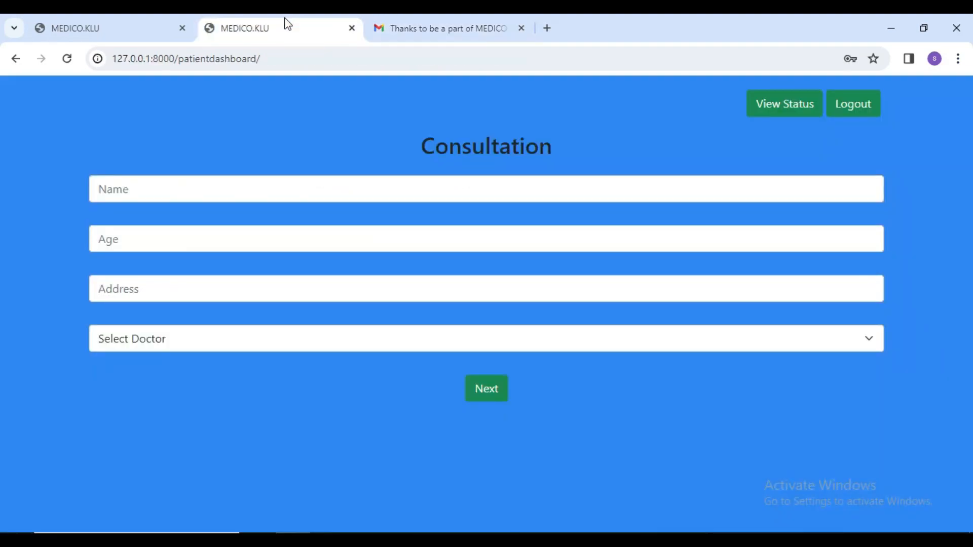
- Submit consultation details with age 25, address delhi and a chosen doctor, reaching the 19-12-2023 booking page
{"action": "left_click", "coordinate": [202, 188]}
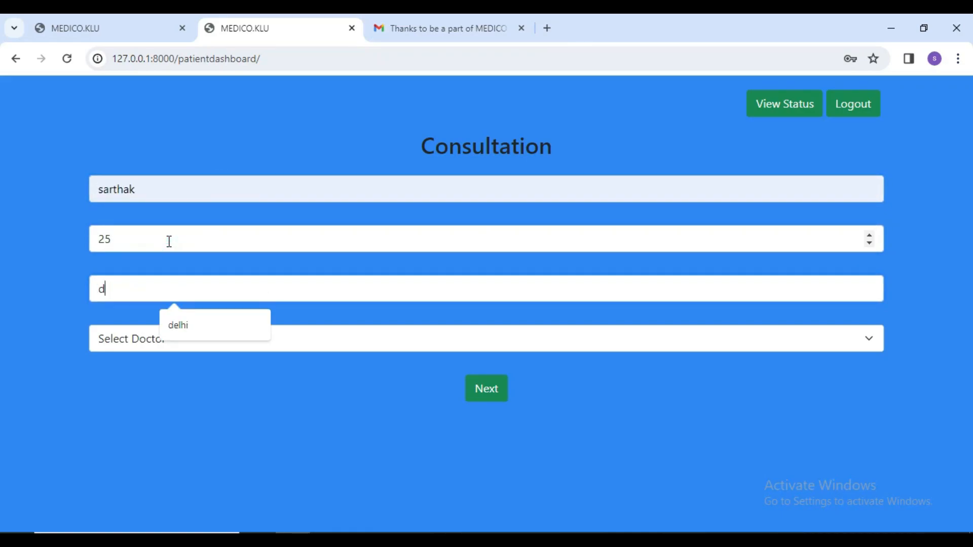
{"action": "left_click", "coordinate": [178, 325]}
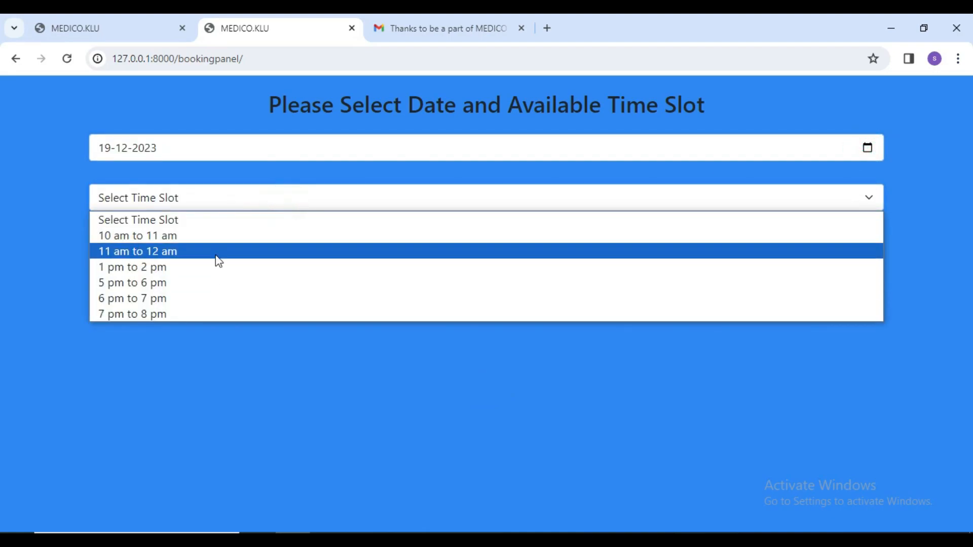
- Book the 5 pm to 6 pm slot with message 'Fever'
{"action": "left_click", "coordinate": [132, 283]}
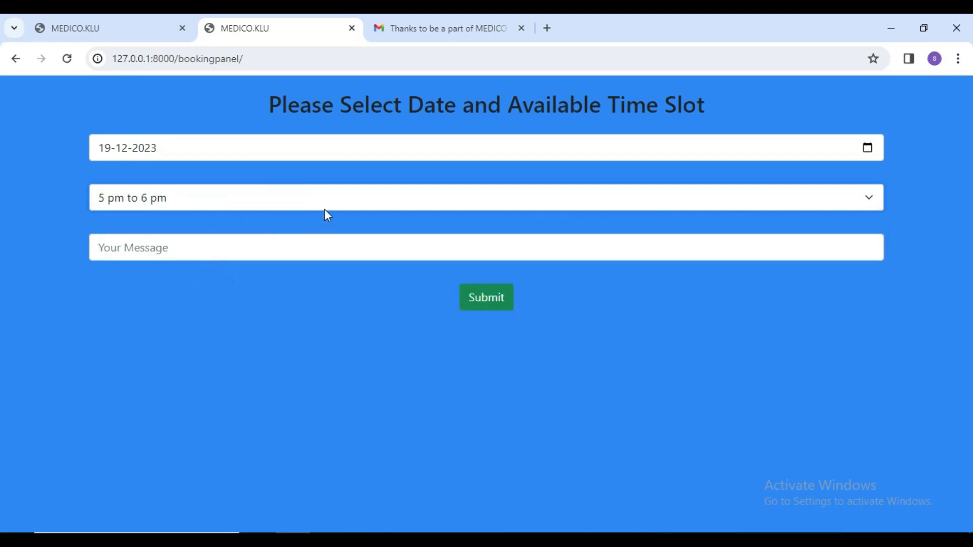
{"action": "mouse_move", "coordinate": [341, 228]}
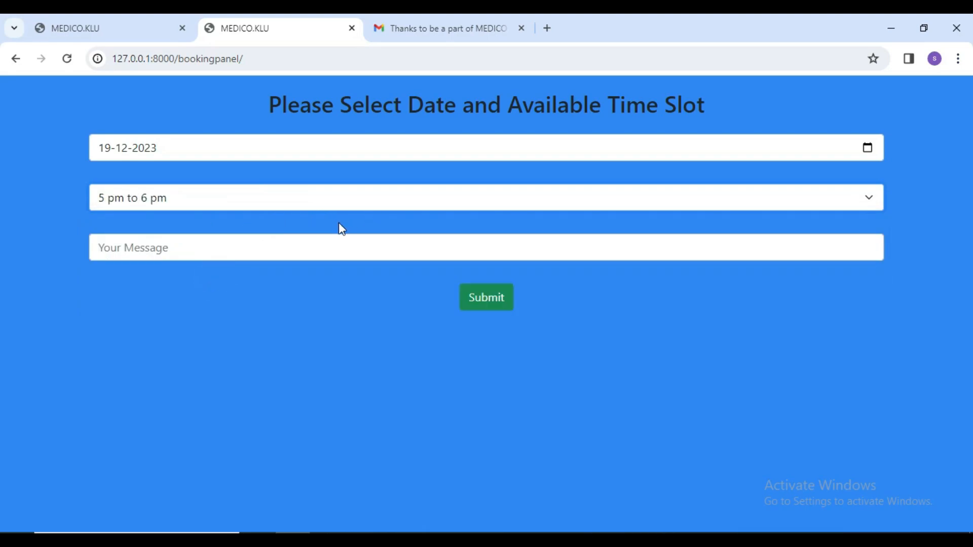
{"action": "type", "text": "Fever"}
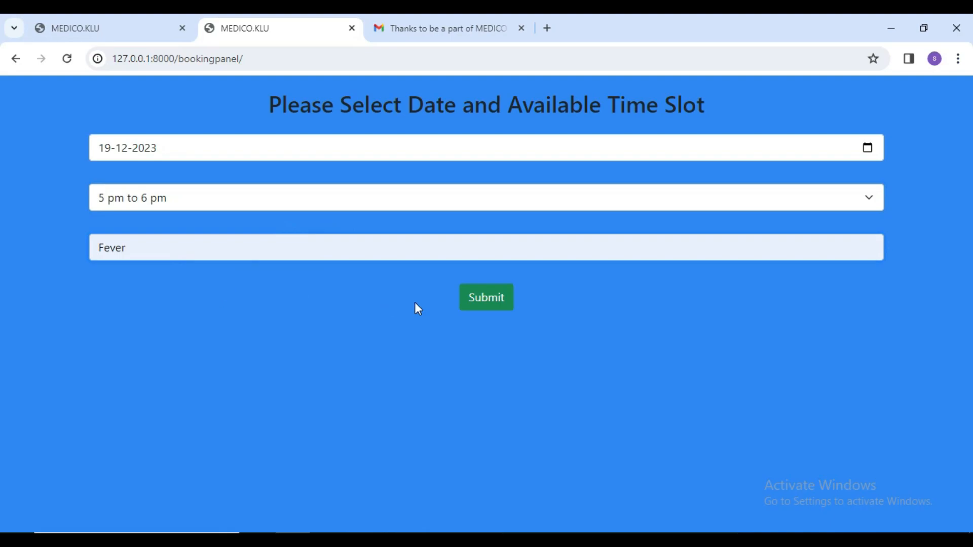
{"action": "left_click", "coordinate": [486, 298]}
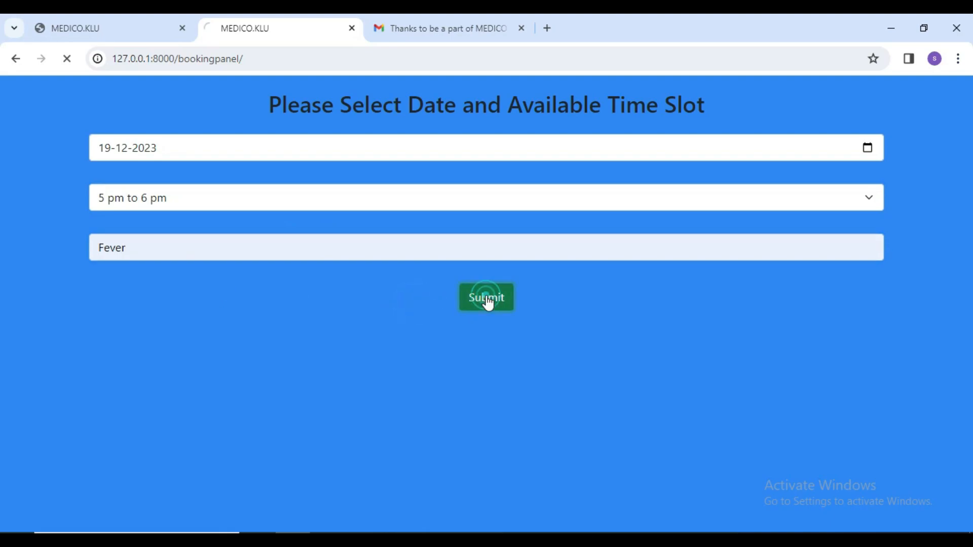
{"action": "left_click", "coordinate": [485, 298]}
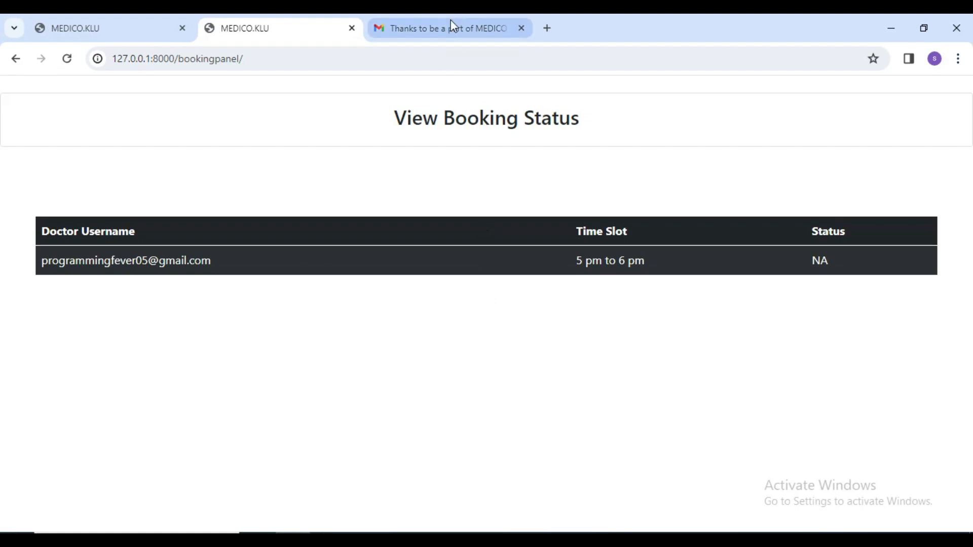
- Read the Appointment Alert email in Gmail confirming the booking awaits the doctor's response
{"action": "left_click", "coordinate": [446, 29]}
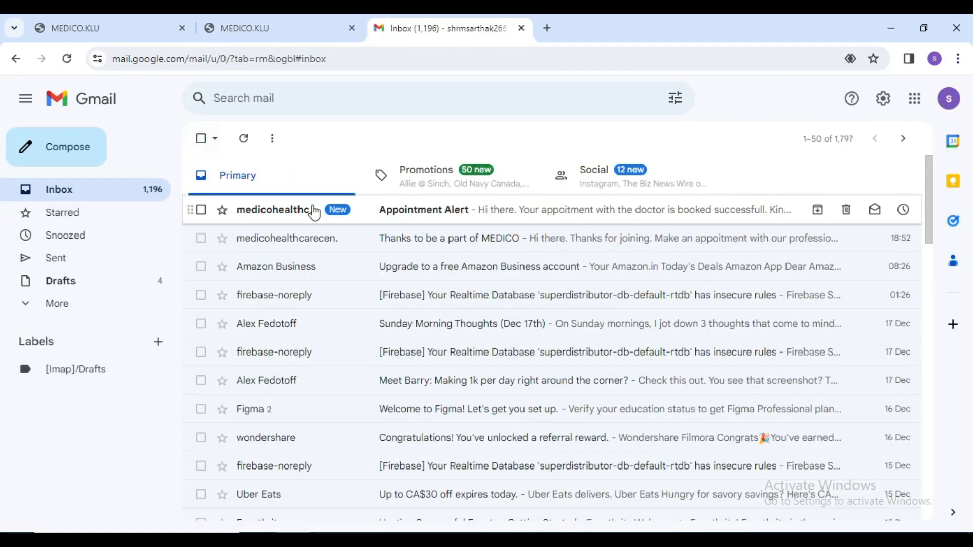
{"action": "left_click", "coordinate": [424, 209]}
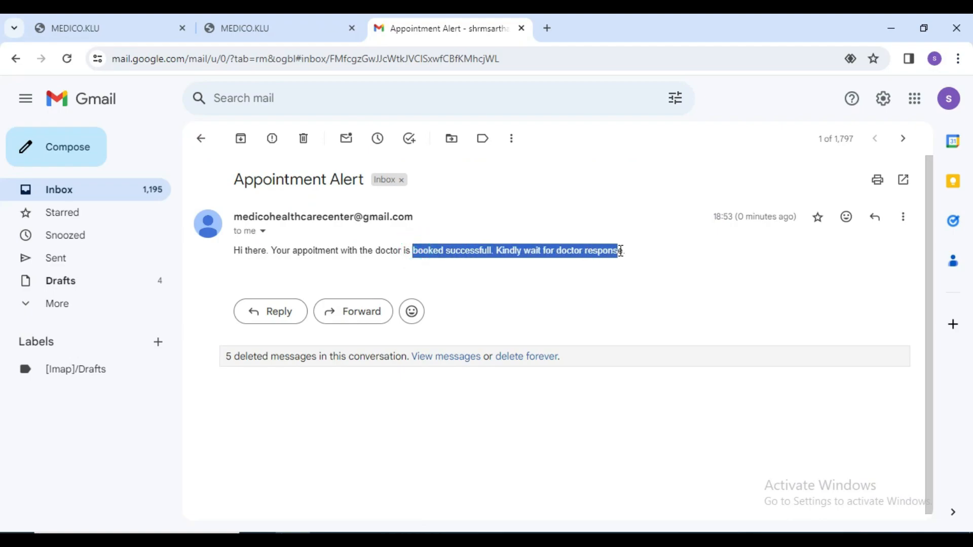
- Reload the doctor dashboard and select the patient's email from the new 2023-12-19 fever request
{"action": "left_click", "coordinate": [81, 28]}
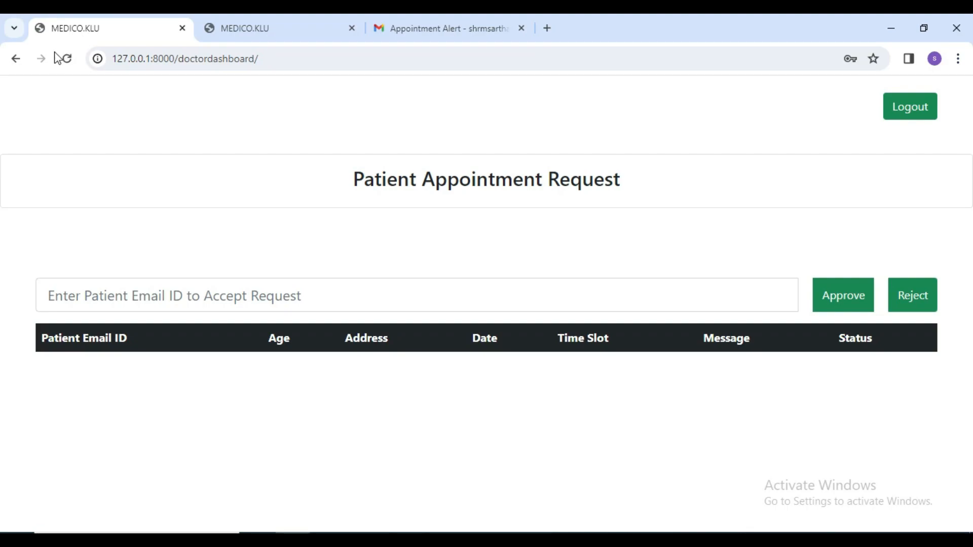
{"action": "left_click", "coordinate": [68, 58]}
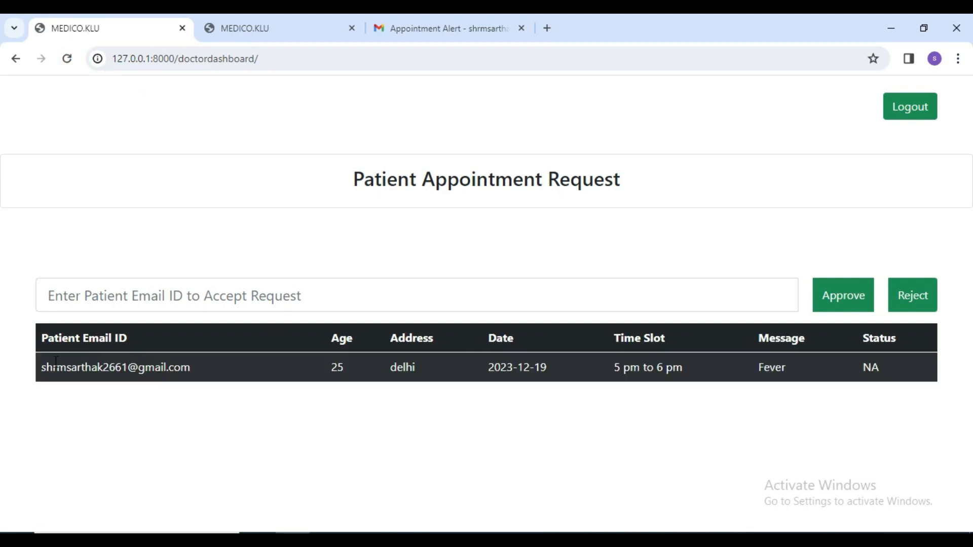
{"action": "double_click", "coordinate": [101, 368]}
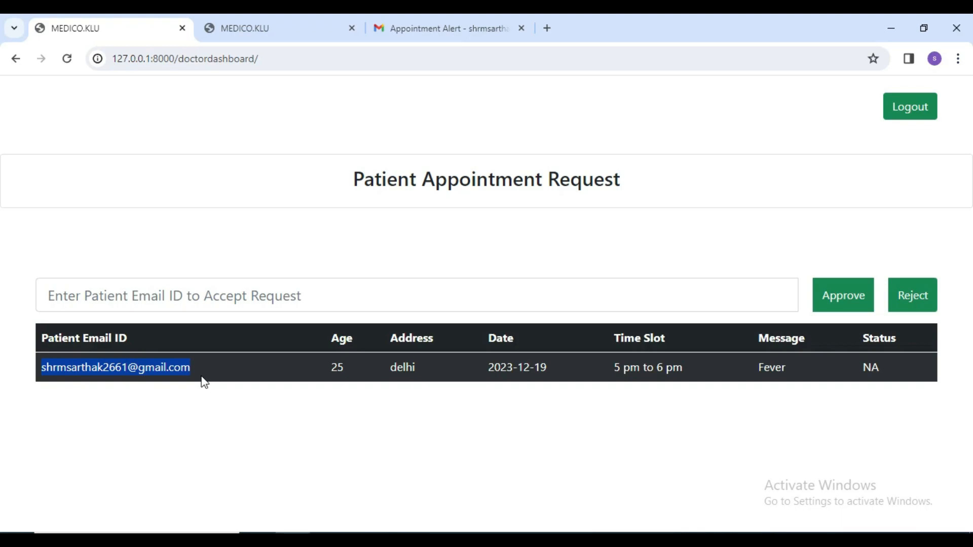
{"action": "mouse_move", "coordinate": [195, 383]}
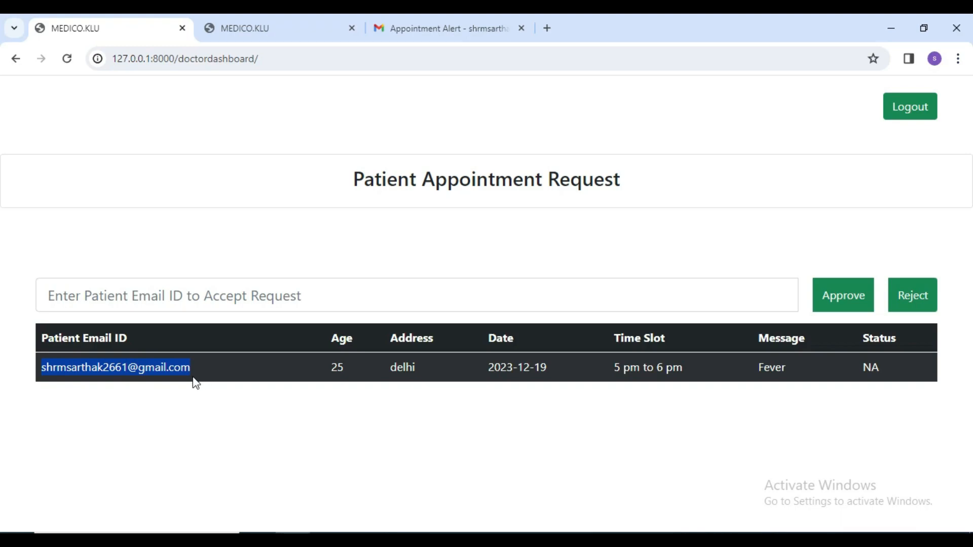
{"action": "mouse_move", "coordinate": [187, 321]}
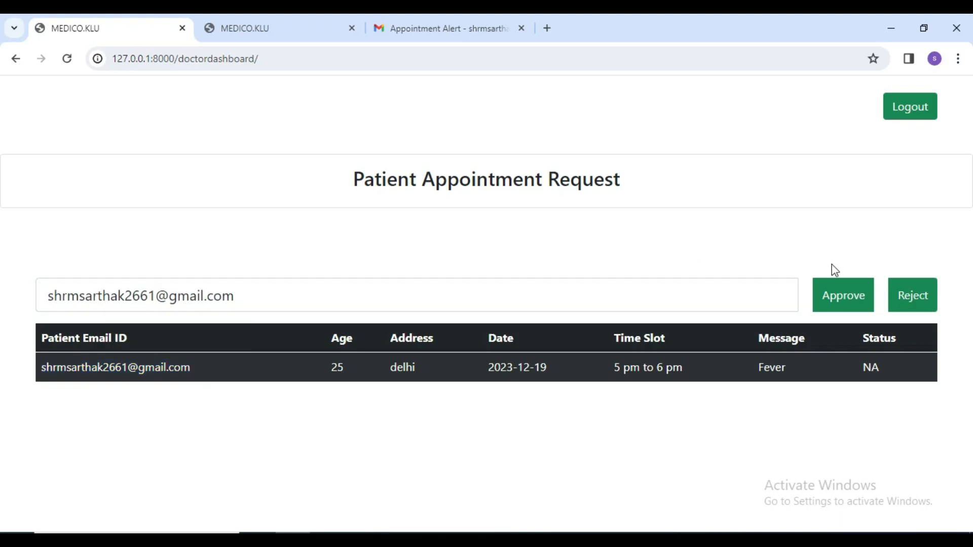
- Approve the request so its status reads Accepted
{"action": "left_click", "coordinate": [843, 309]}
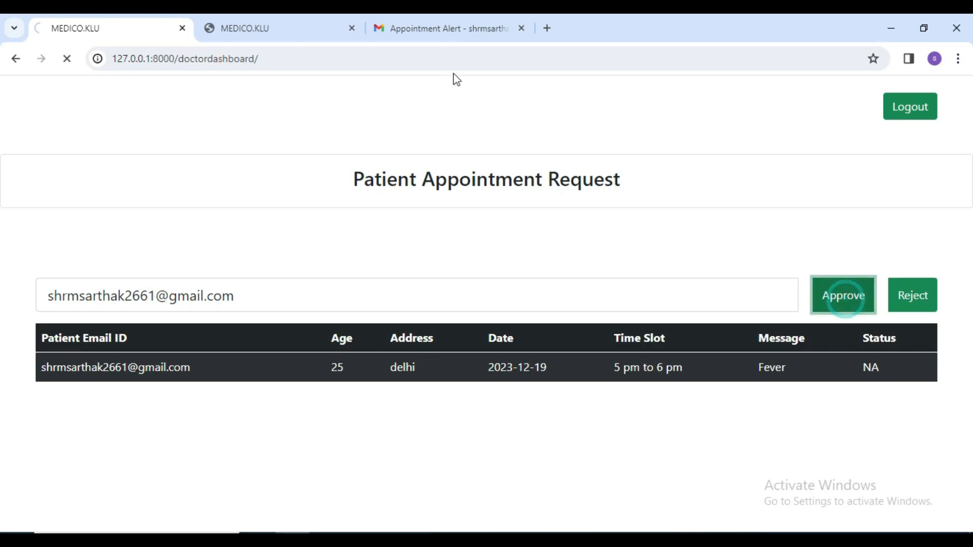
{"action": "mouse_move", "coordinate": [457, 37]}
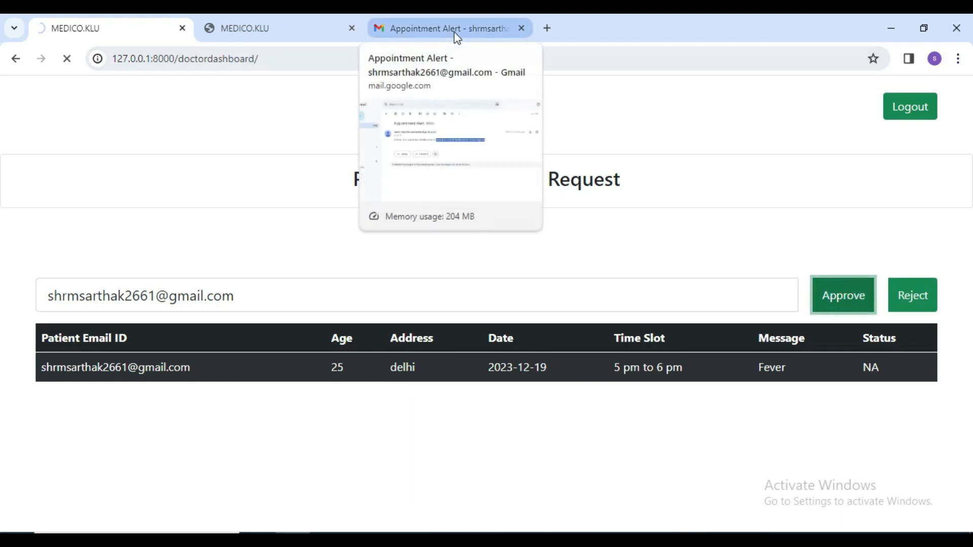
{"action": "left_click", "coordinate": [843, 295]}
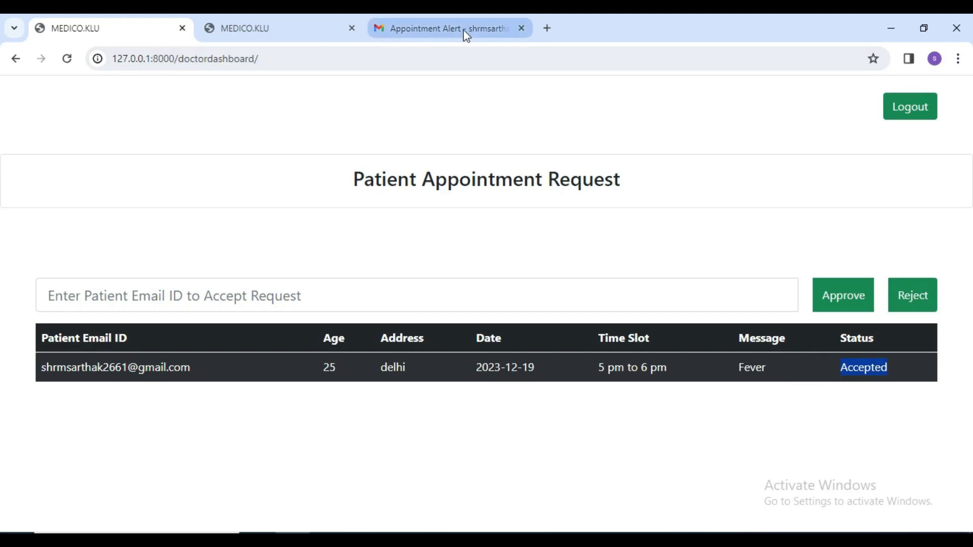
{"action": "left_click", "coordinate": [445, 29]}
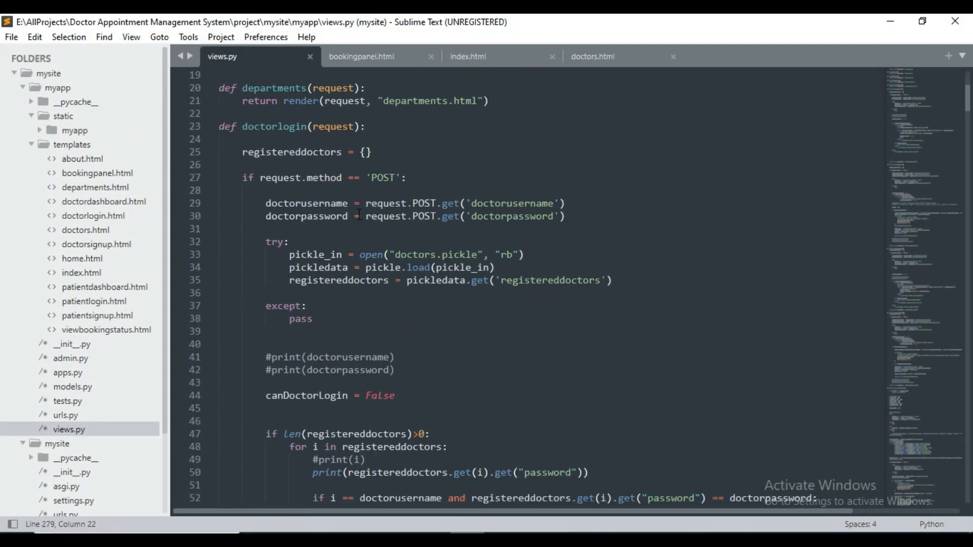
- Review views.py, bookingpanel.html and index.html in Sublime Text and expand the static myapp image folder
{"action": "scroll", "scroll_direction": "down", "scroll_amount": 3}
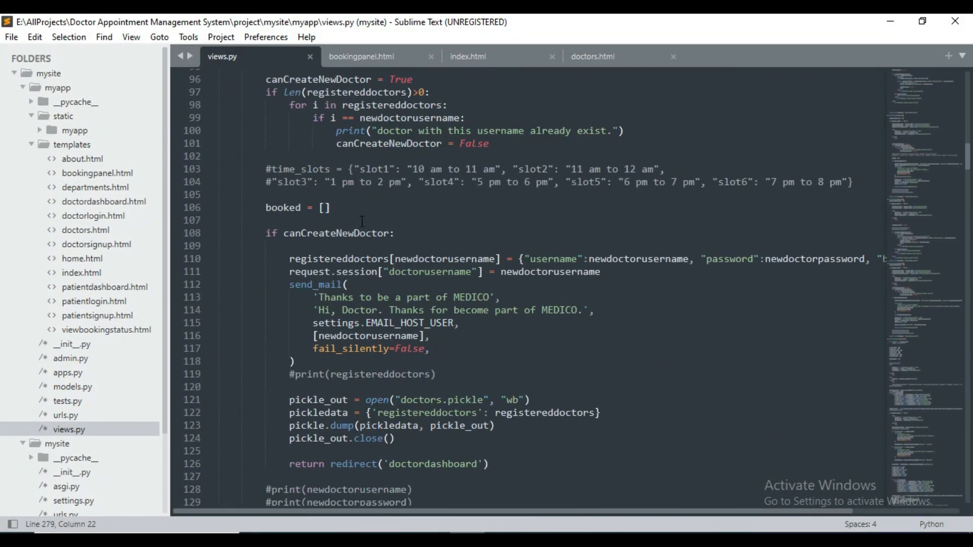
{"action": "left_click", "coordinate": [365, 57]}
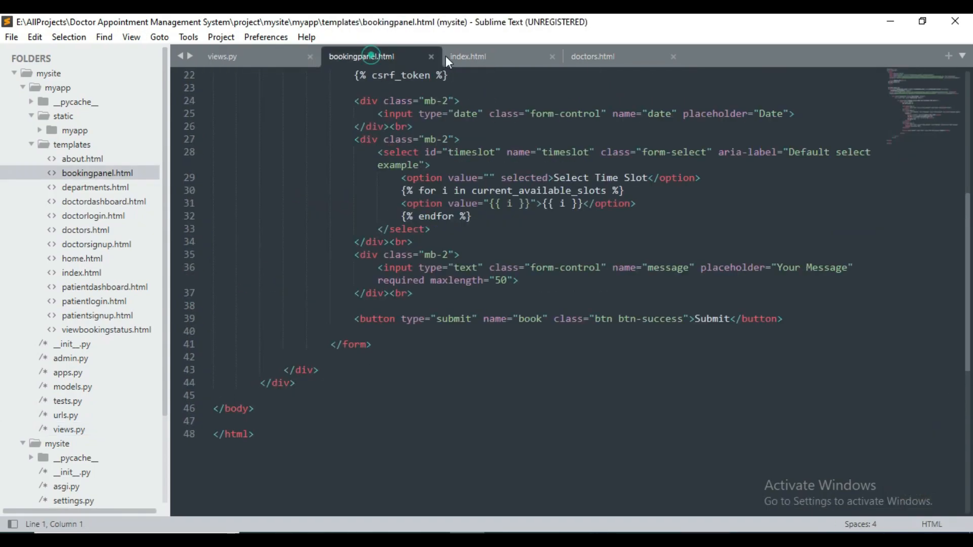
{"action": "left_click", "coordinate": [469, 57]}
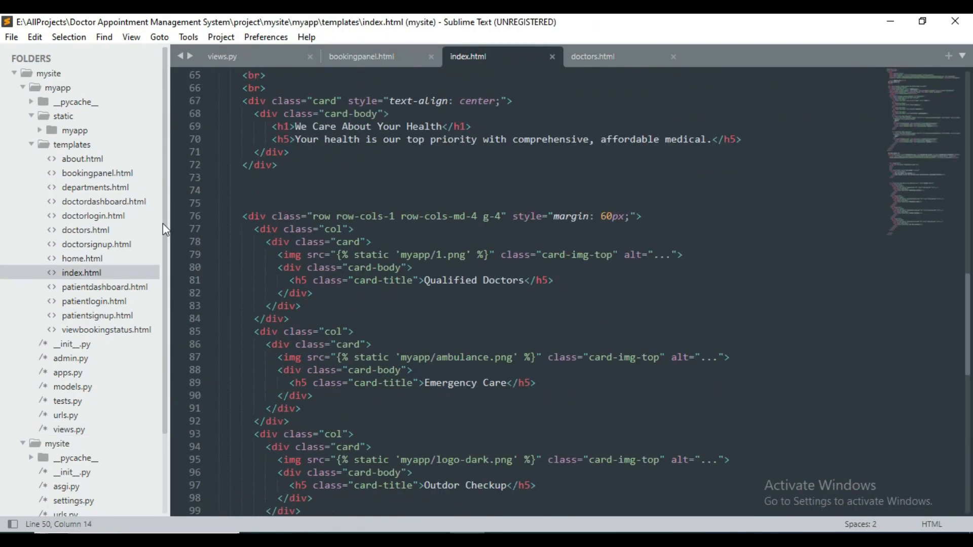
{"action": "left_click", "coordinate": [73, 129]}
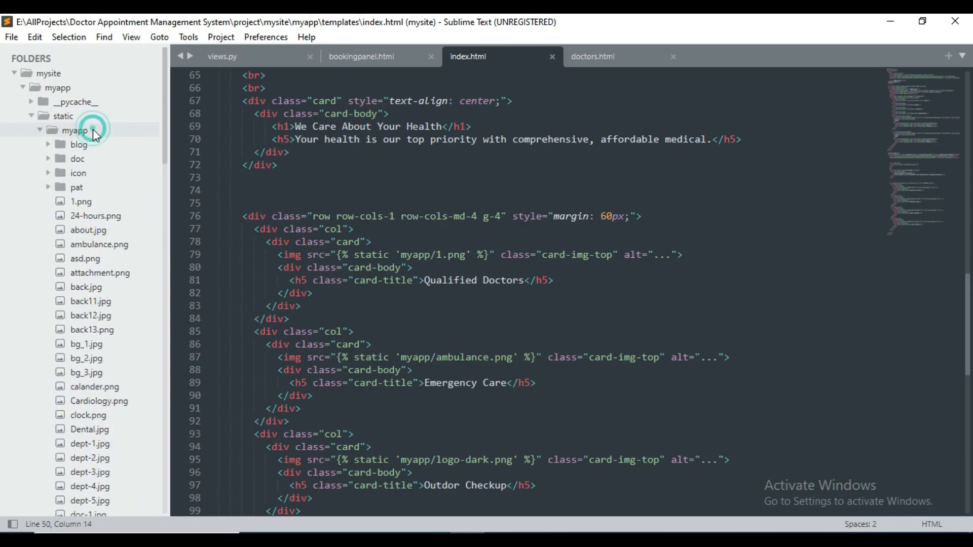
{"action": "left_click", "coordinate": [76, 187]}
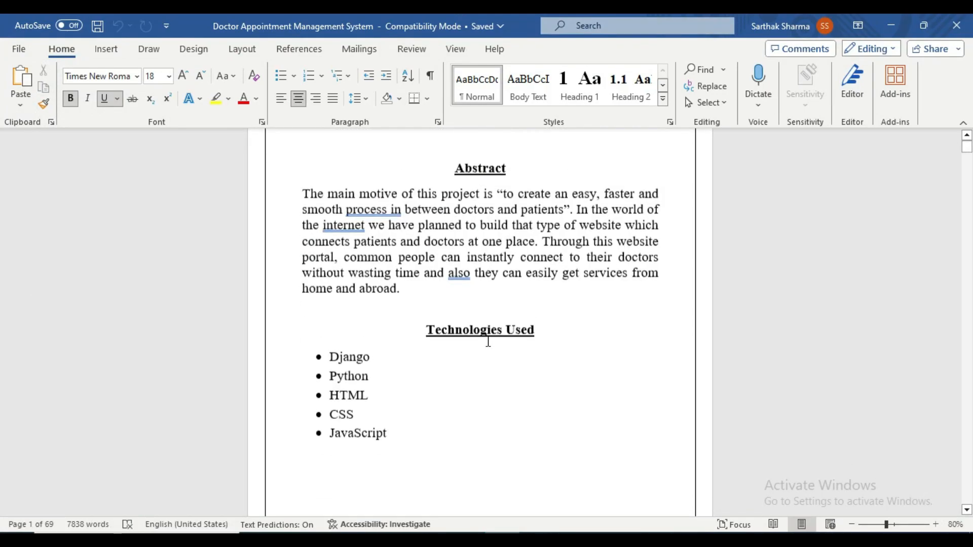
- Scroll the Word project report from the abstract down to the Patient Appointment Request snapshot
{"action": "scroll", "scroll_direction": "down", "scroll_amount": 3}
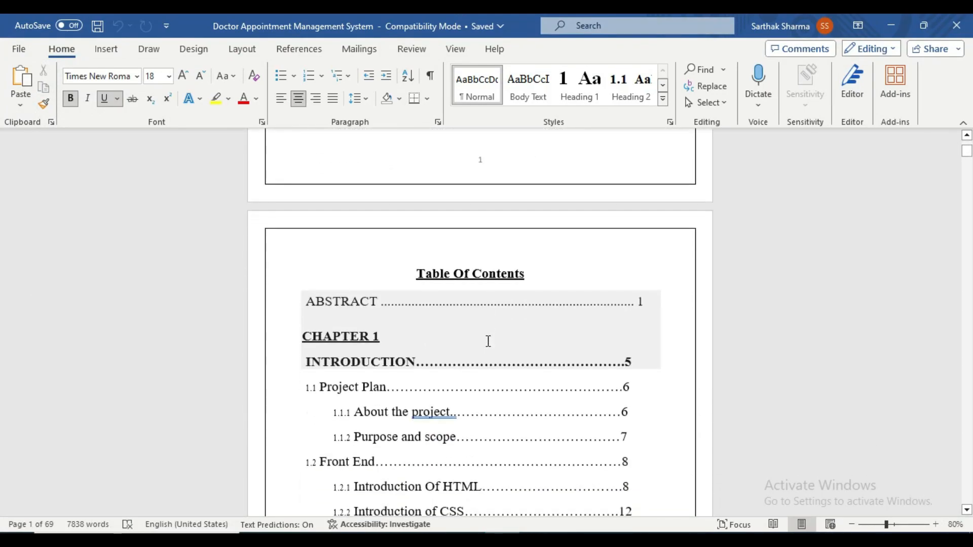
{"action": "scroll", "scroll_direction": "down", "scroll_amount": 3}
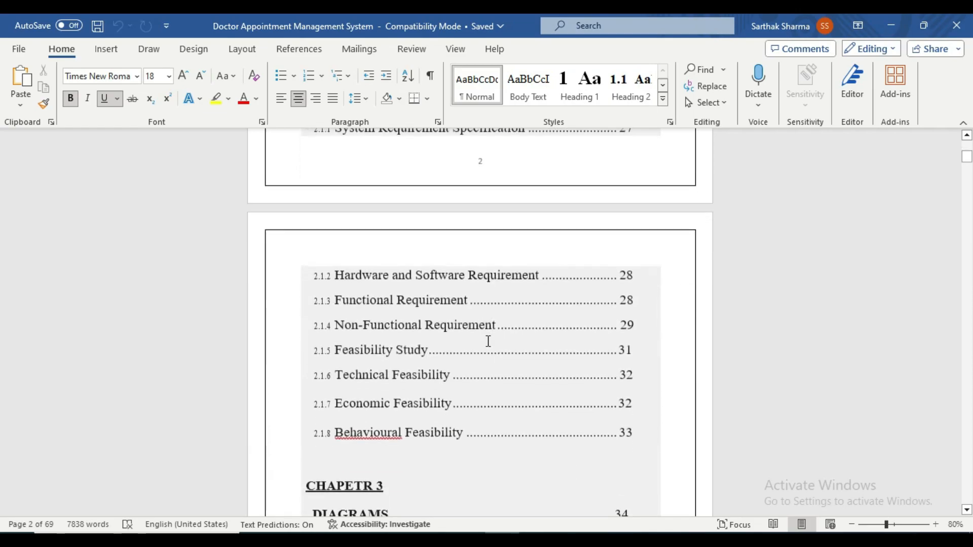
{"action": "scroll", "scroll_direction": "down", "scroll_amount": 3}
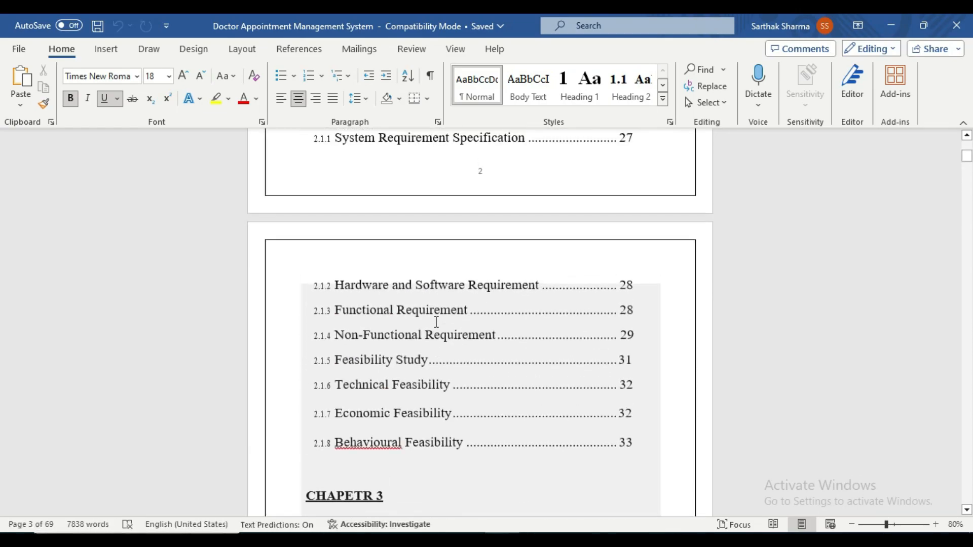
{"action": "scroll", "scroll_direction": "down", "scroll_amount": 3}
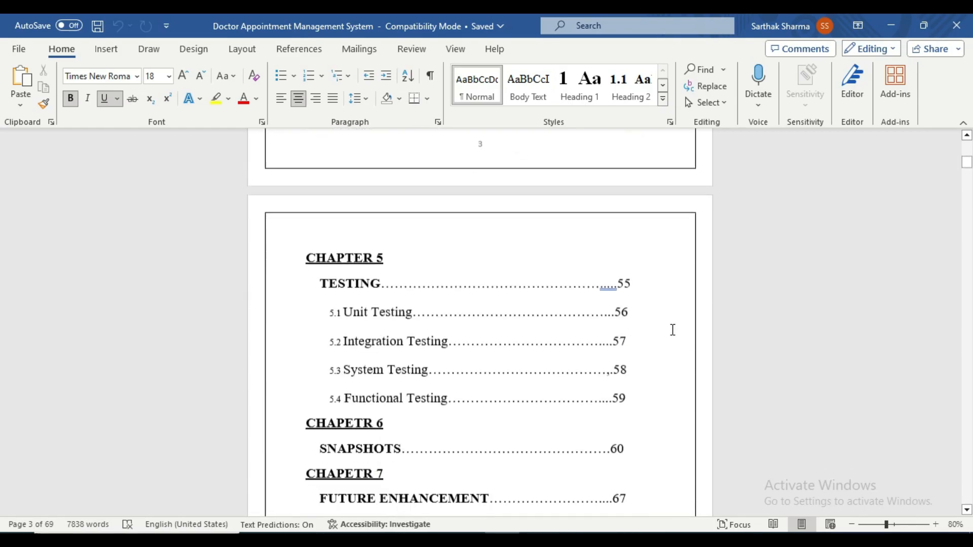
{"action": "scroll", "scroll_direction": "down", "scroll_amount": 3}
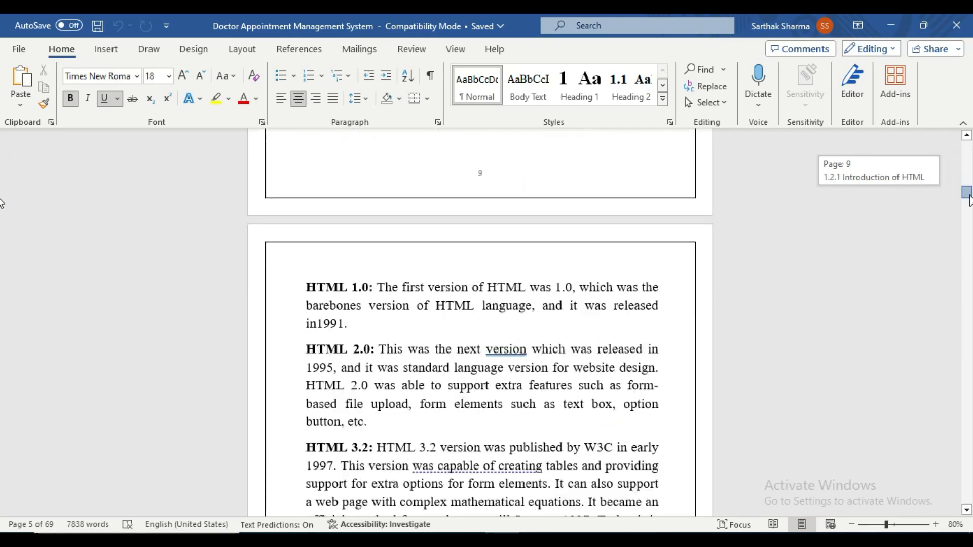
{"action": "scroll", "scroll_direction": "down", "scroll_amount": 3}
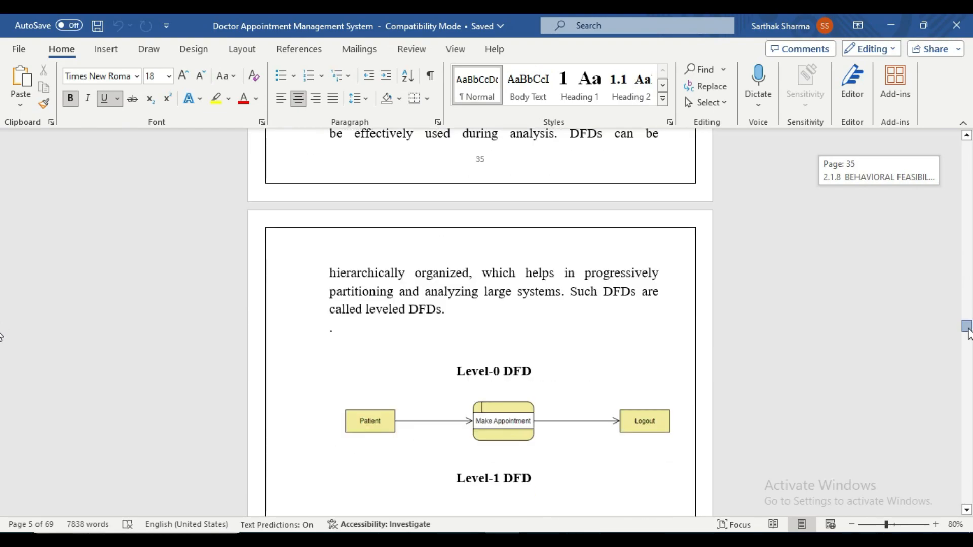
{"action": "scroll", "scroll_direction": "down", "scroll_amount": 3}
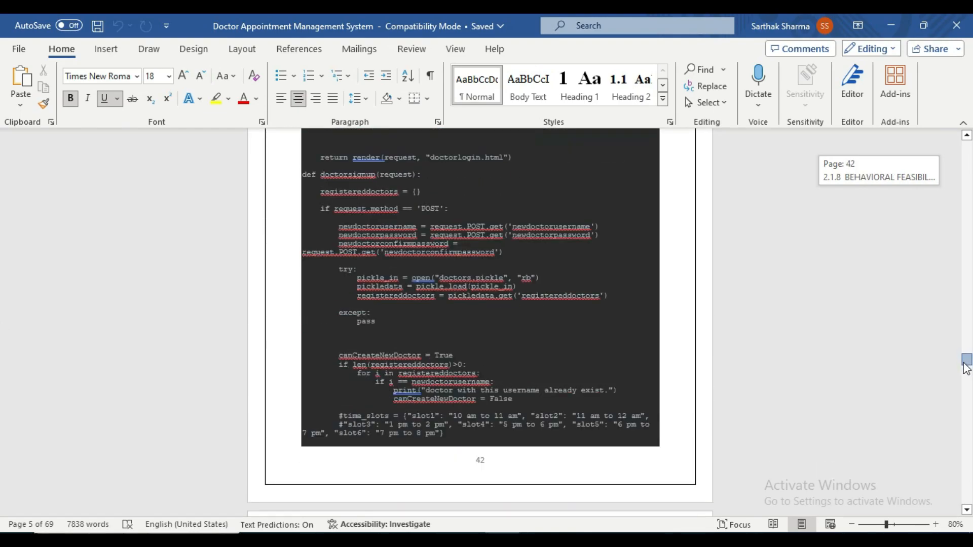
{"action": "scroll", "scroll_direction": "down", "scroll_amount": 3}
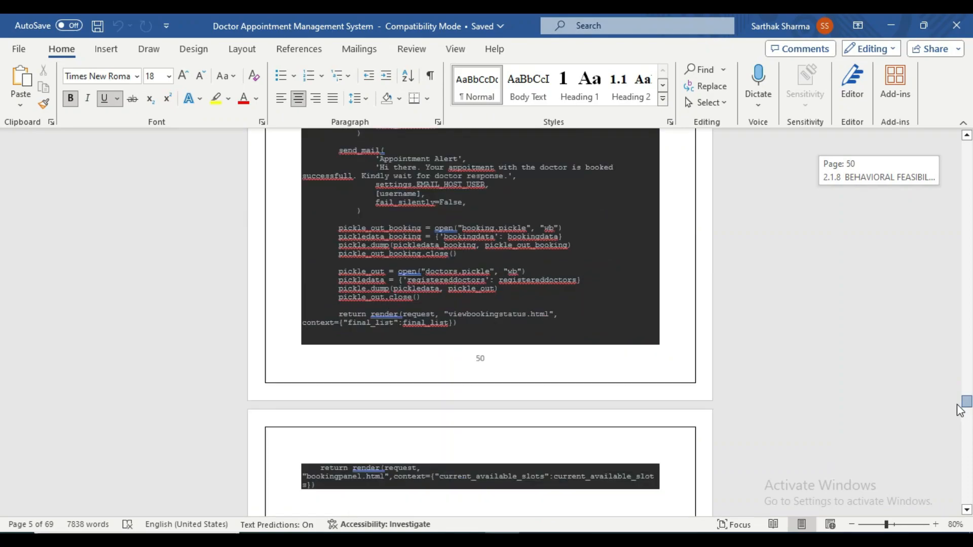
{"action": "scroll", "scroll_direction": "down", "scroll_amount": 3}
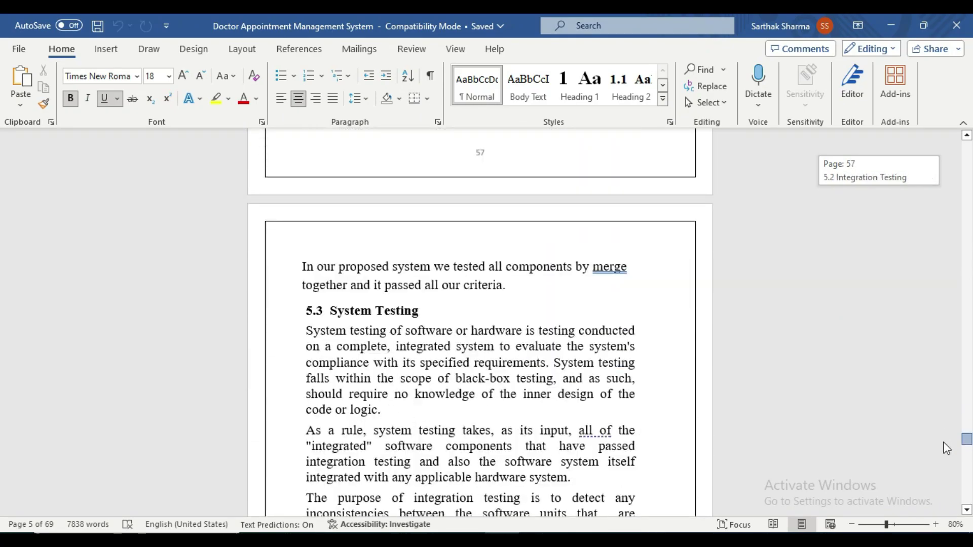
{"action": "scroll", "scroll_direction": "down", "scroll_amount": 3}
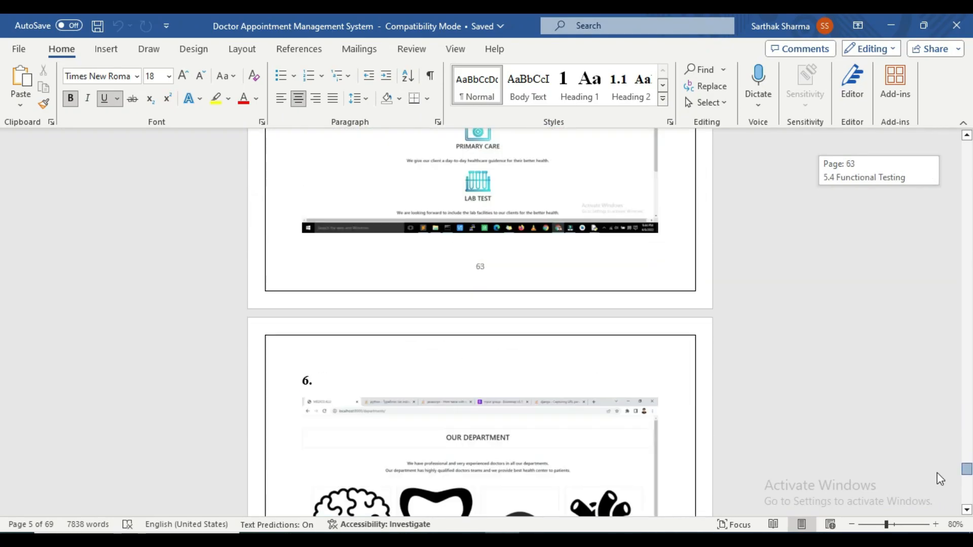
{"action": "scroll", "scroll_direction": "down", "scroll_amount": 3}
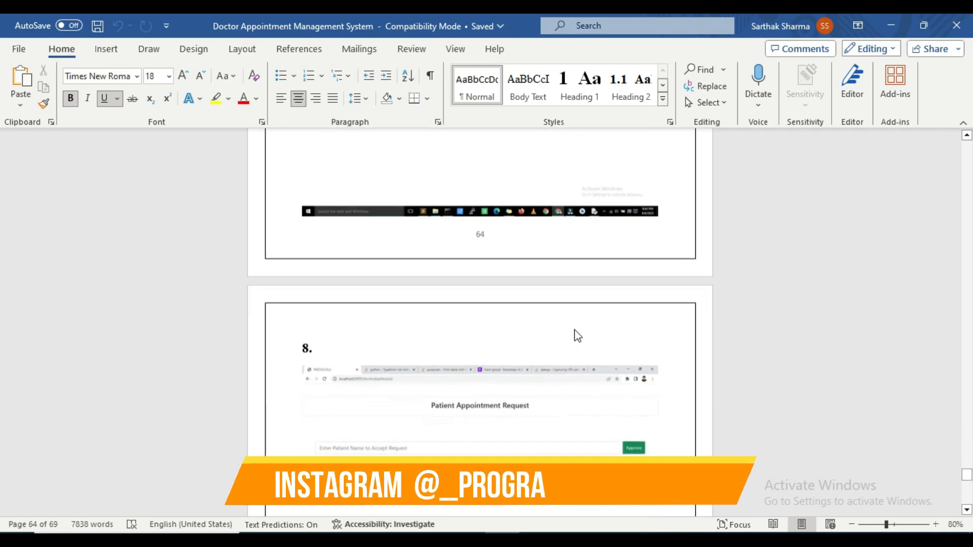
{"action": "scroll", "scroll_direction": "down", "scroll_amount": 3}
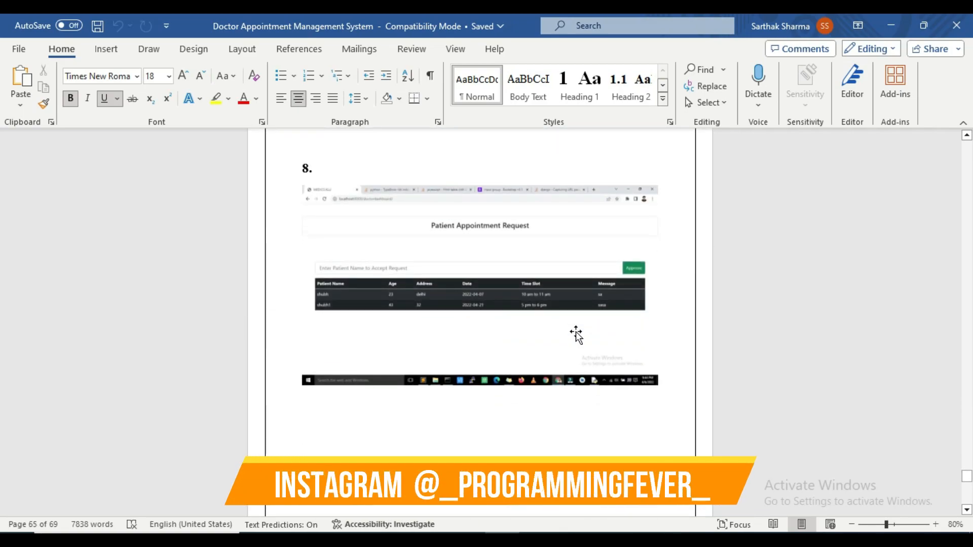